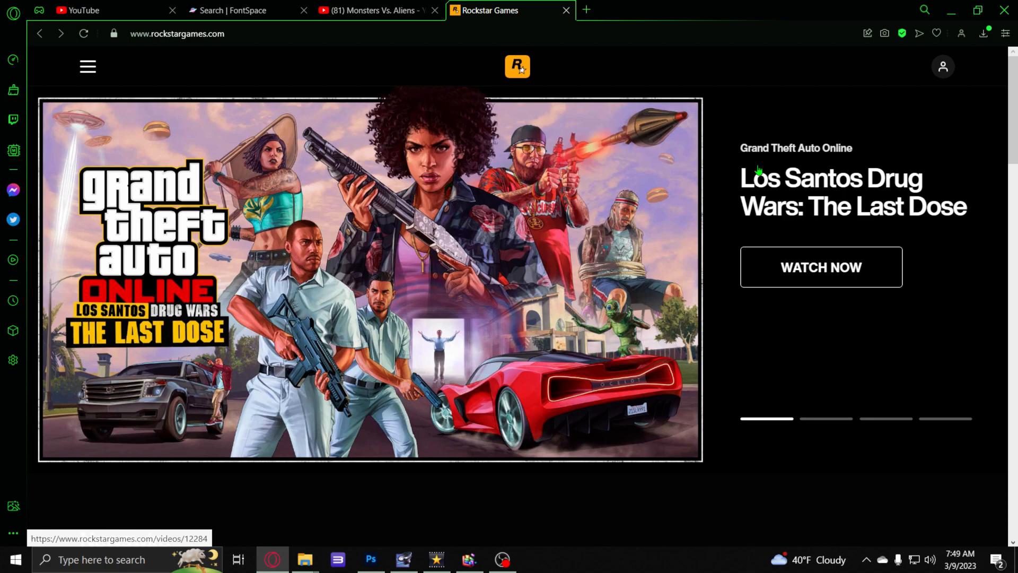
Step: Scroll the homepage down to the Newswire's latest GTA Online articles
scroll(down, 3)
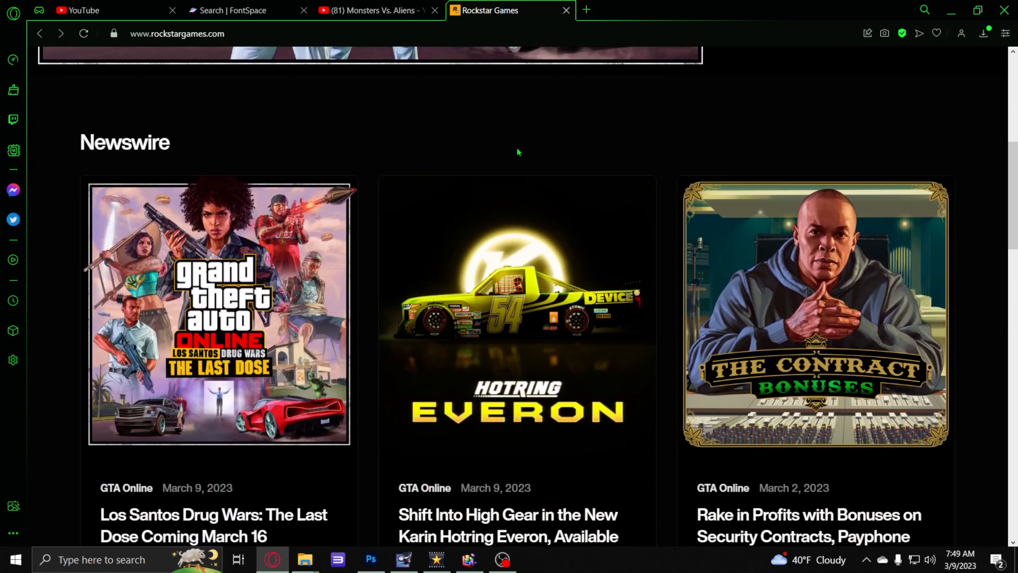
Step: Open the Los Santos Drug Wars: The Last Dose article and play its trailer
click(219, 313)
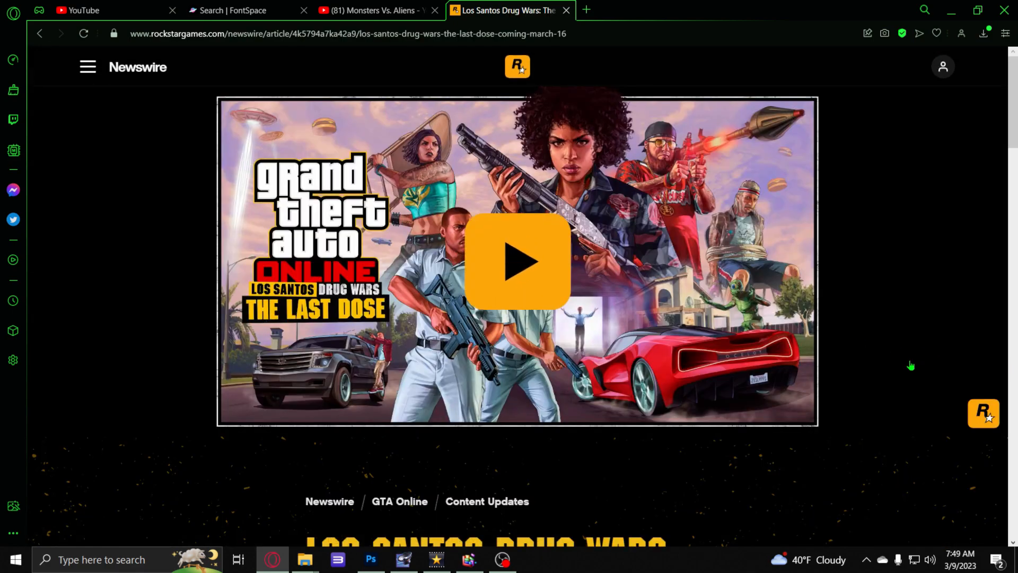
click(517, 262)
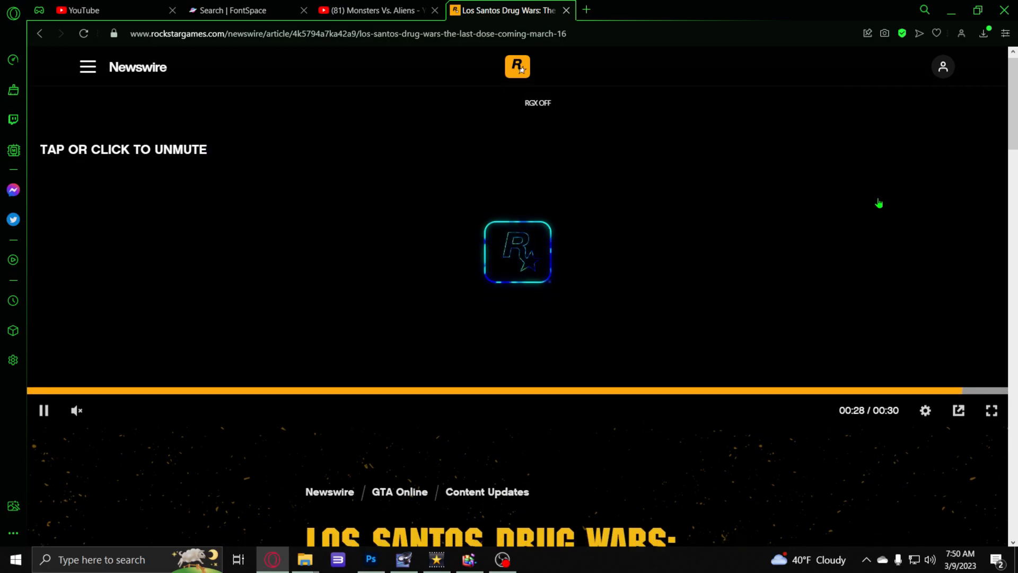
Step: Read the article on five new story missions and the March 16 release
scroll(down, 3)
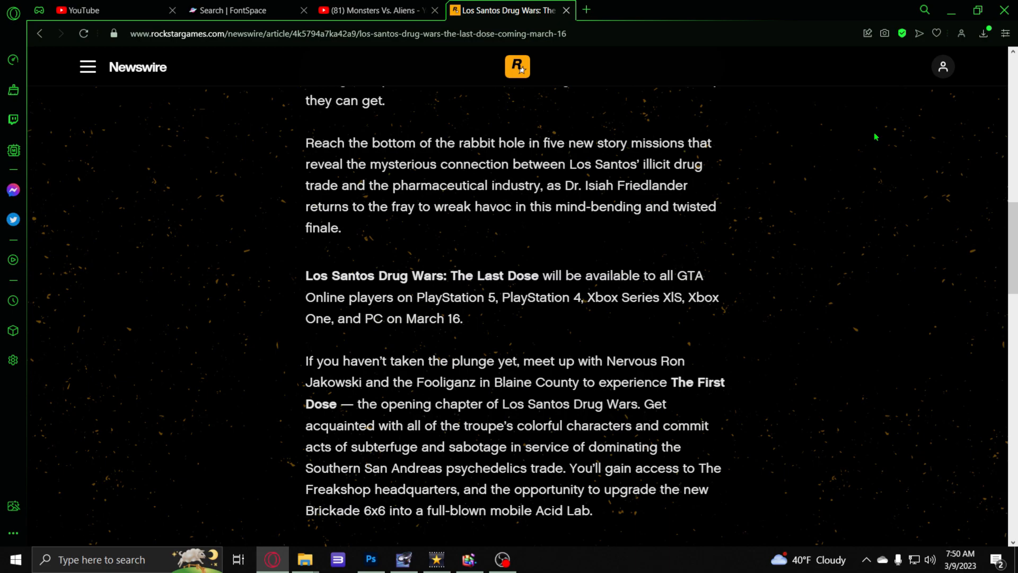
mouse_move(843, 223)
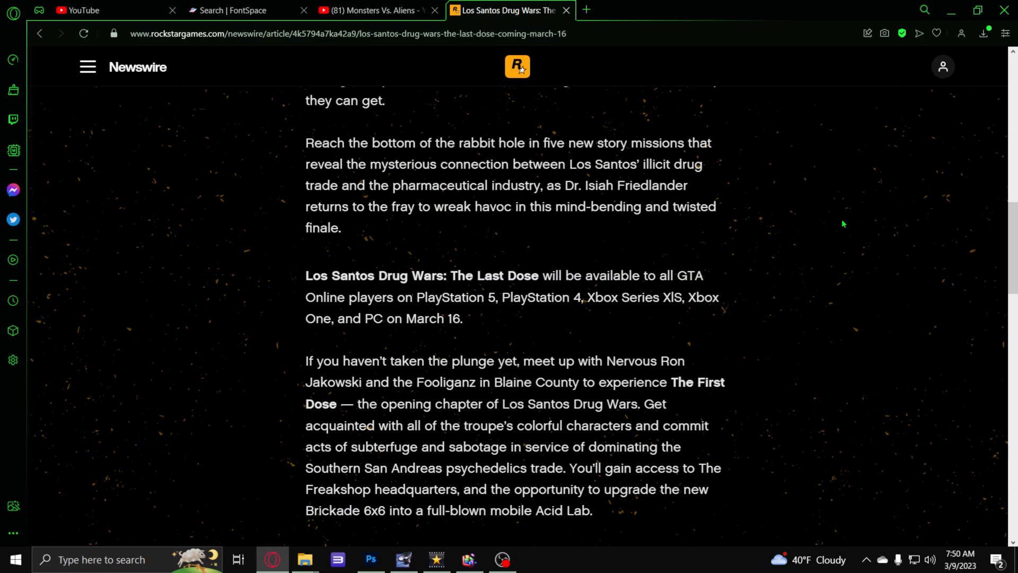
scroll(up, 3)
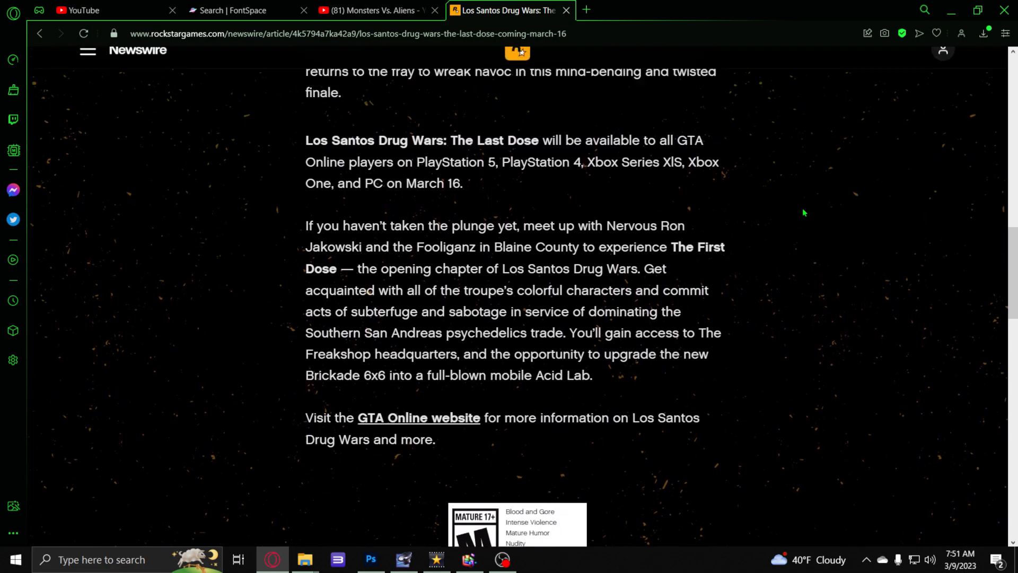
scroll(up, 3)
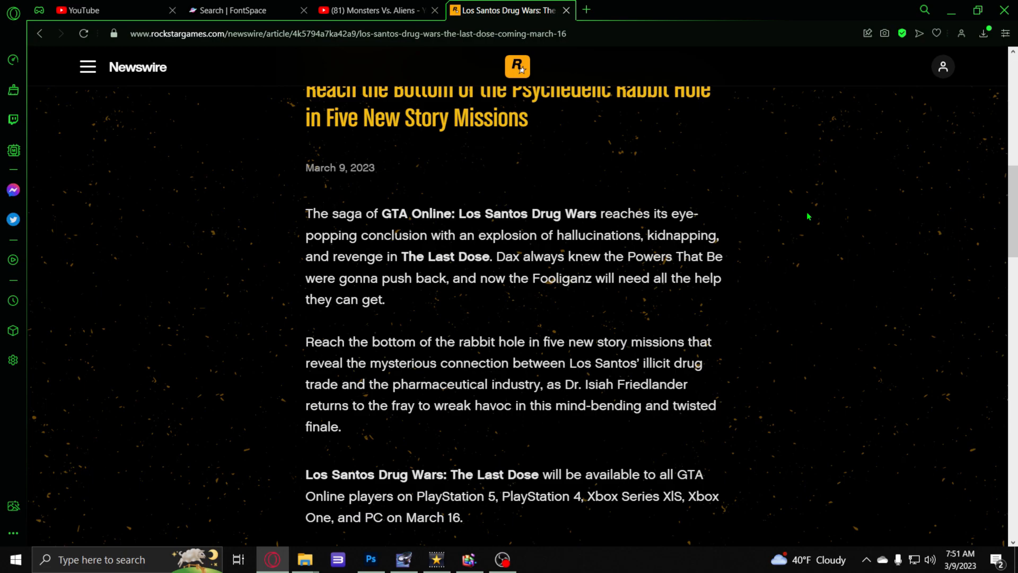
Step: View Related Videos: Eclipse Blvd Garage, Gun Van and Drug Wars
scroll(down, 3)
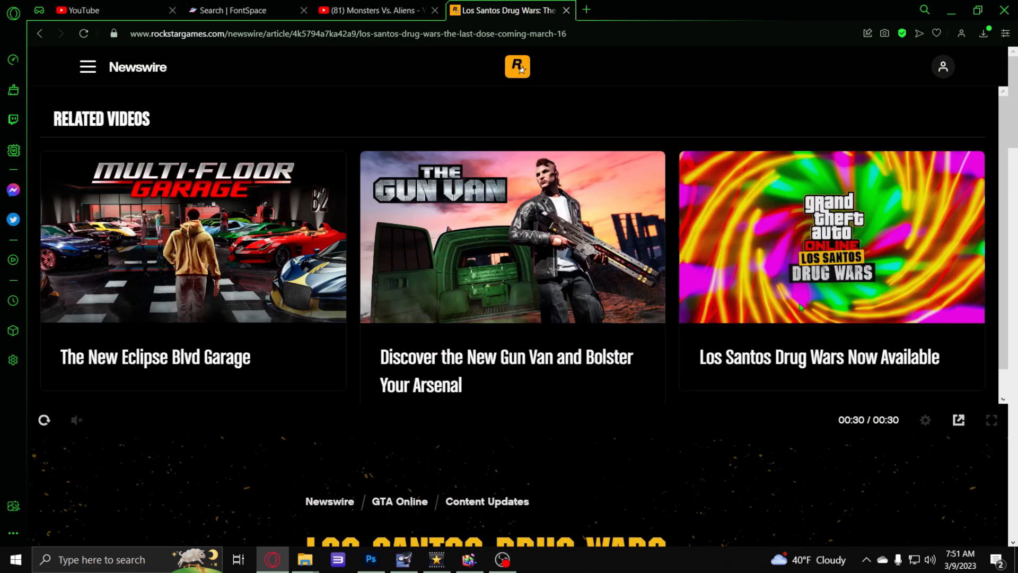
mouse_move(693, 349)
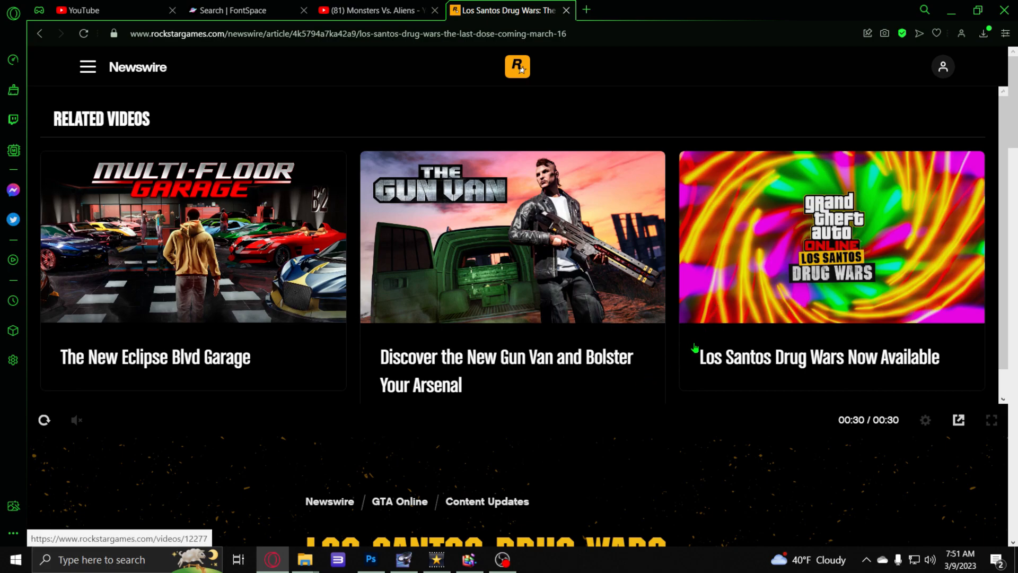
mouse_move(701, 337)
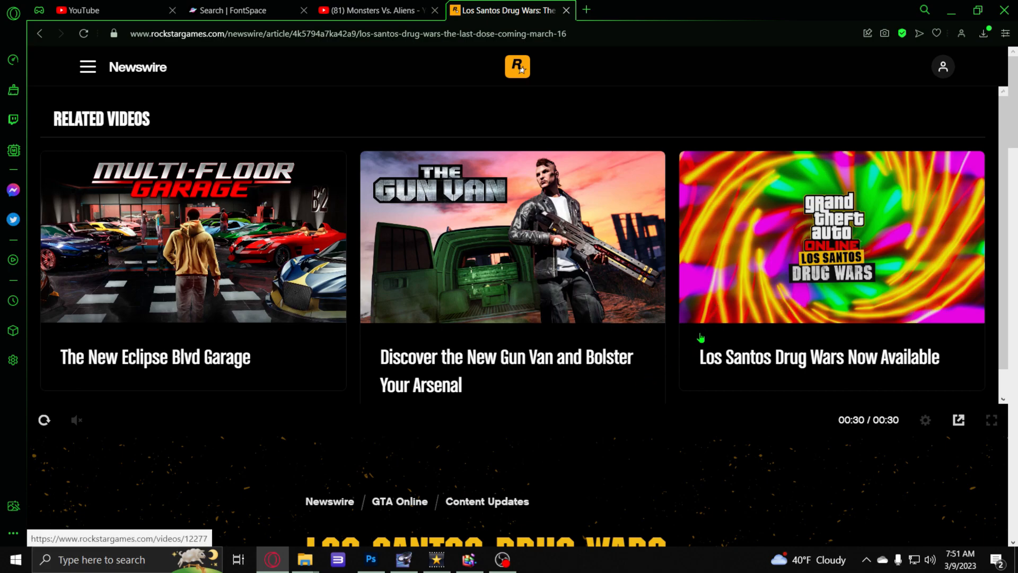
mouse_move(637, 353)
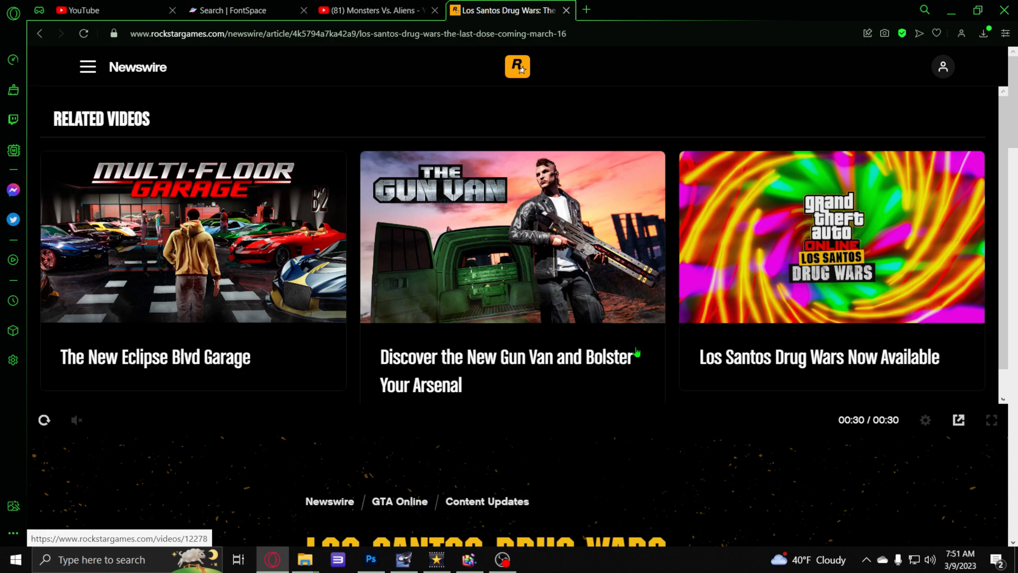
scroll(down, 3)
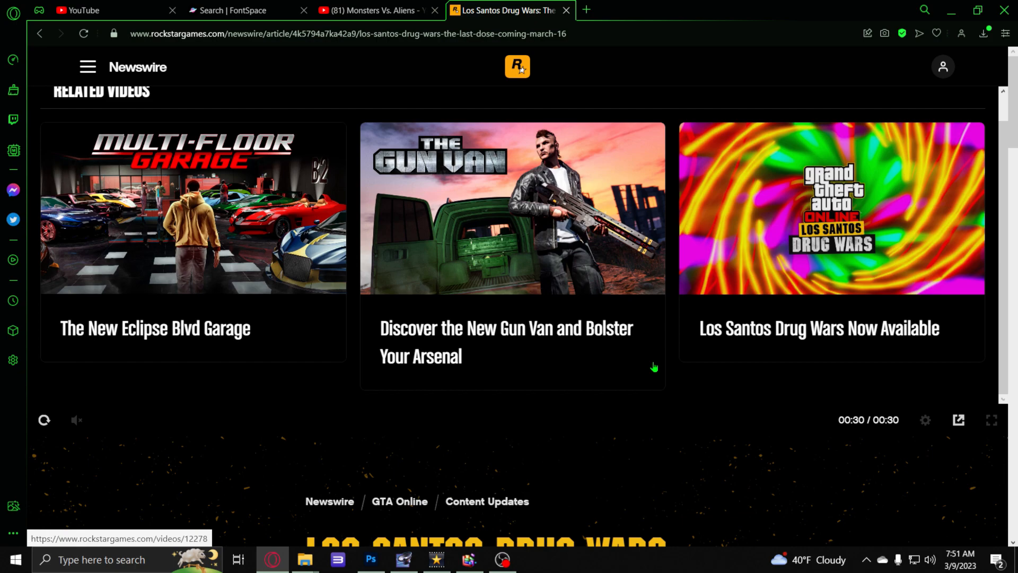